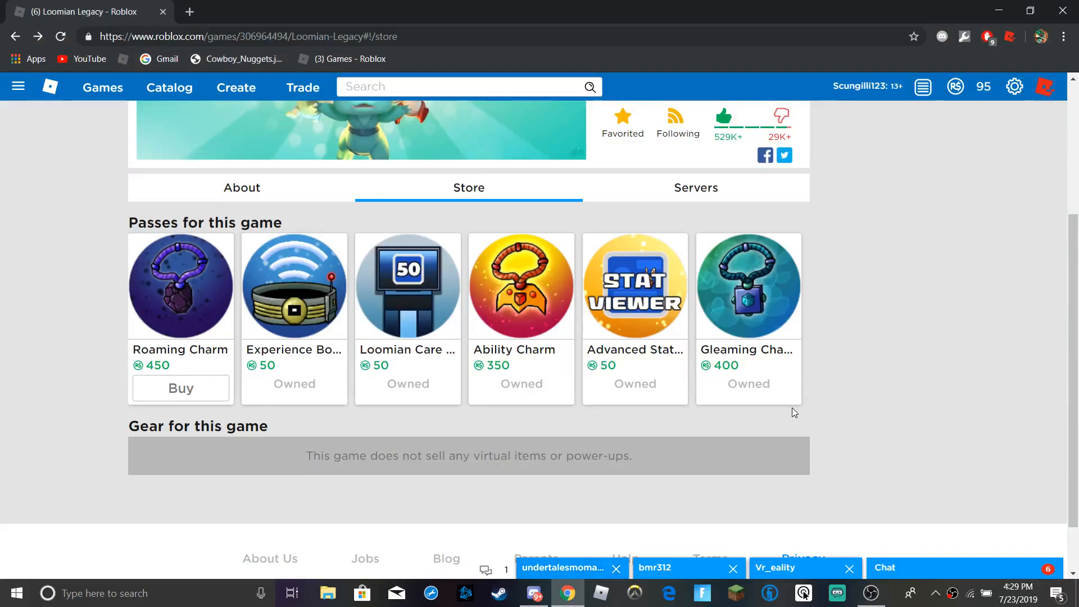
mouse_move(776, 214)
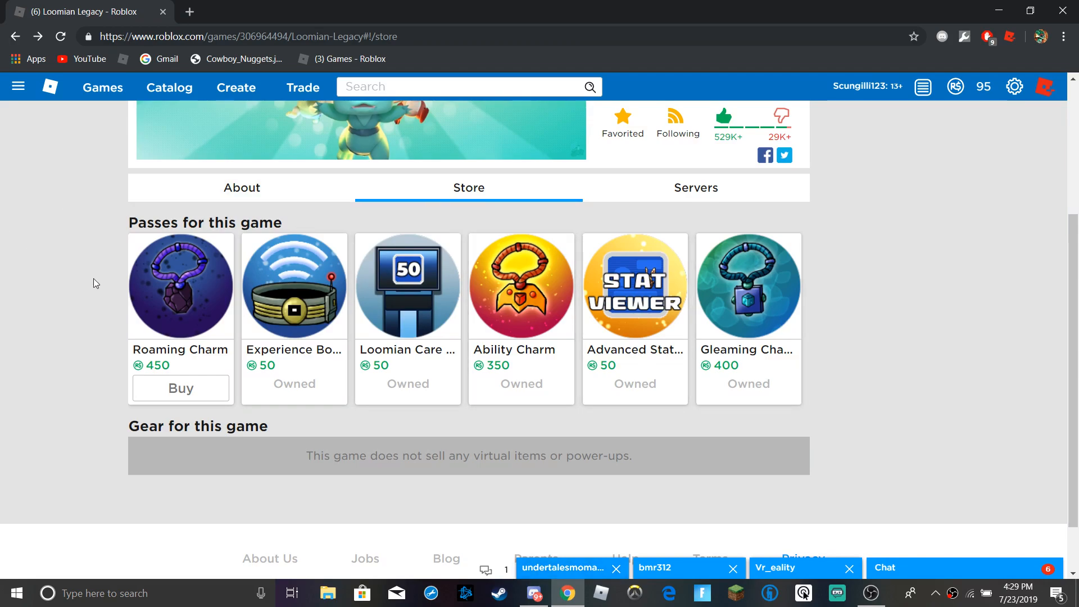
mouse_move(195, 370)
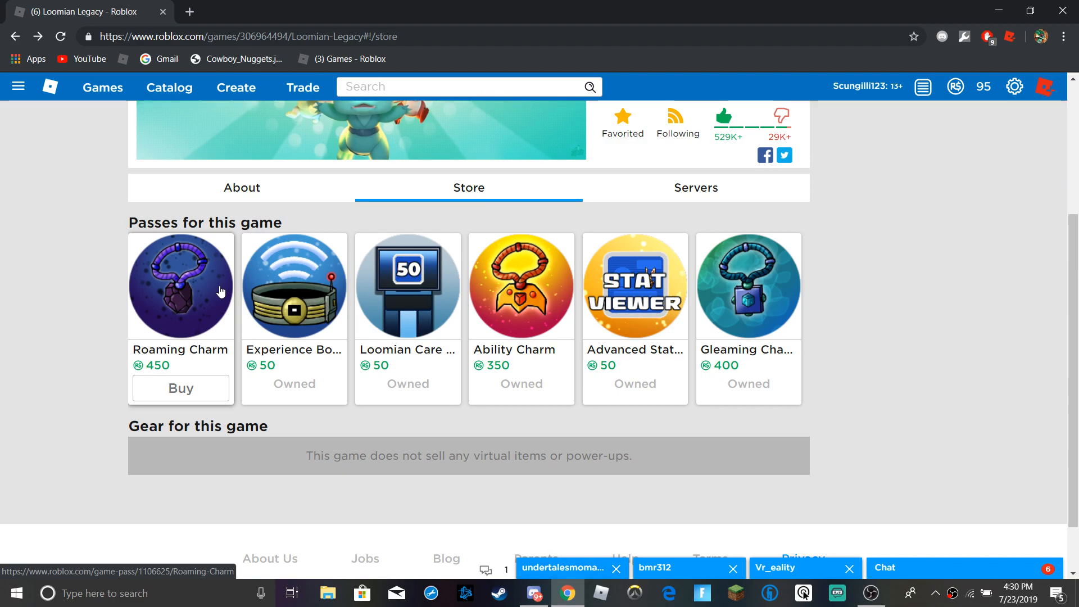
Step: Open the Roaming Charm game pass page (450 Robux, by Llama Train Studio)
left_click(181, 285)
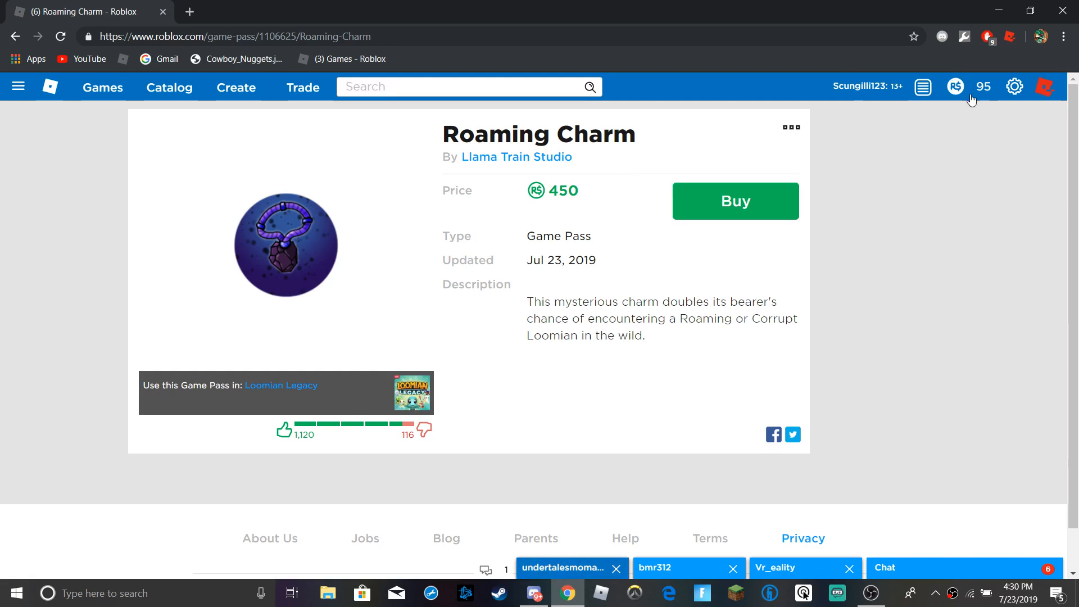
mouse_move(652, 249)
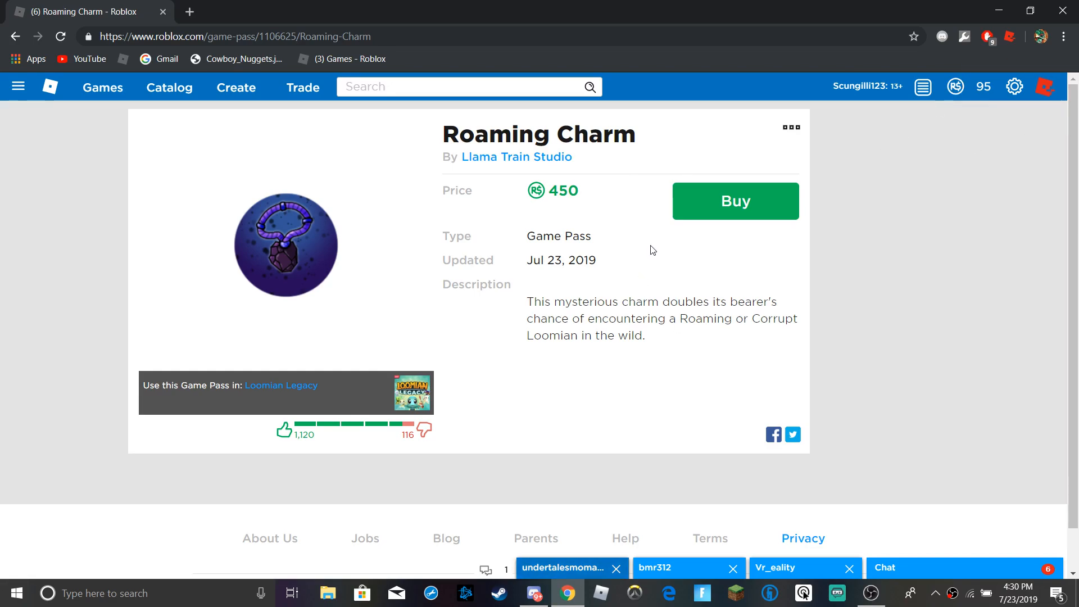
mouse_move(791, 134)
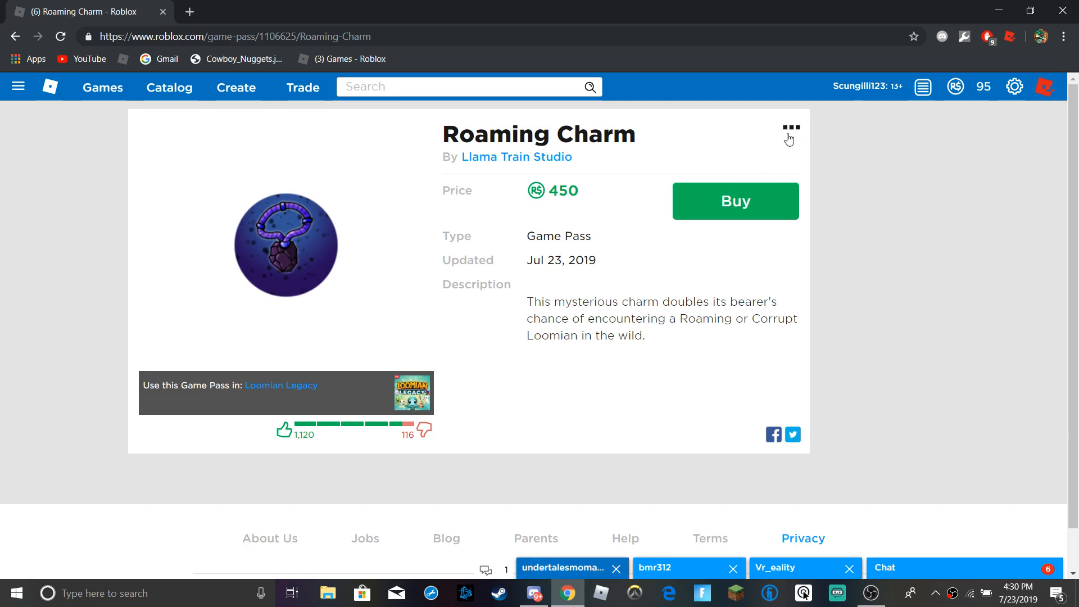
mouse_move(747, 74)
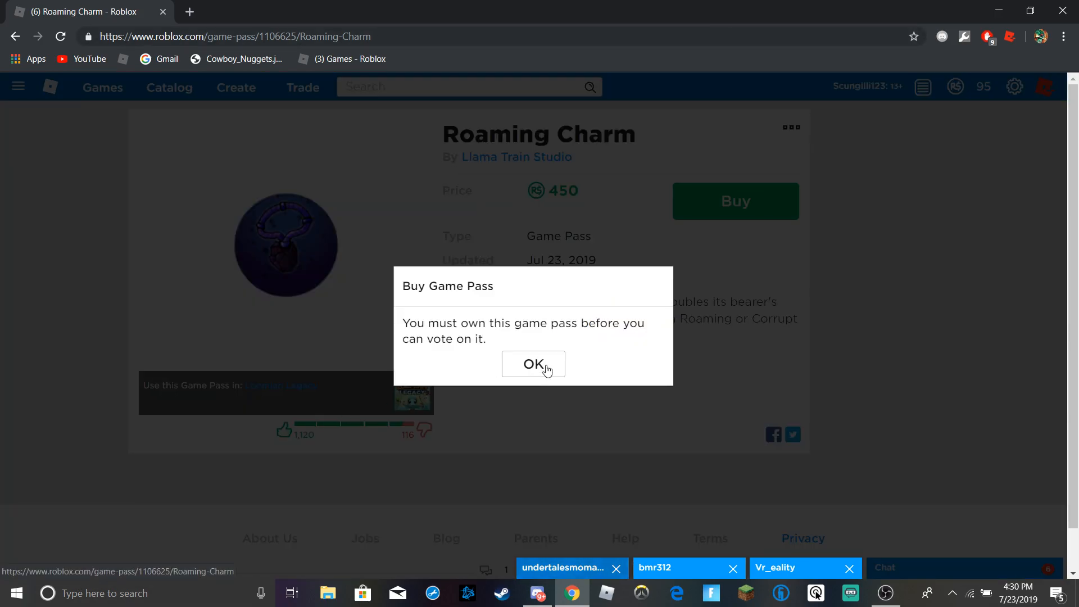
Step: Dismiss the notice that the Roaming Charm pass must be owned before voting
left_click(533, 363)
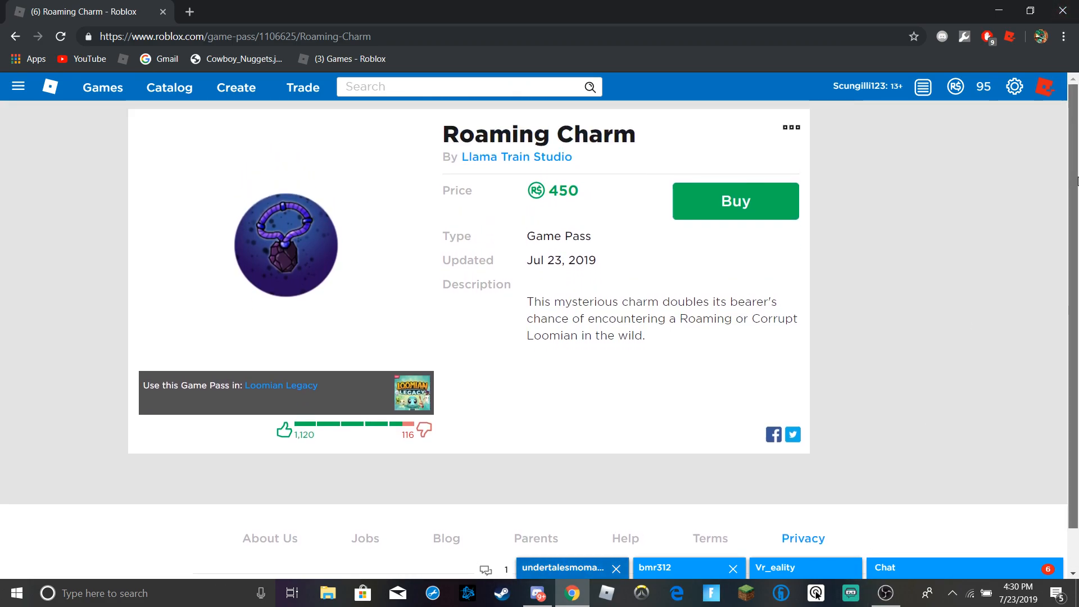
mouse_move(809, 340)
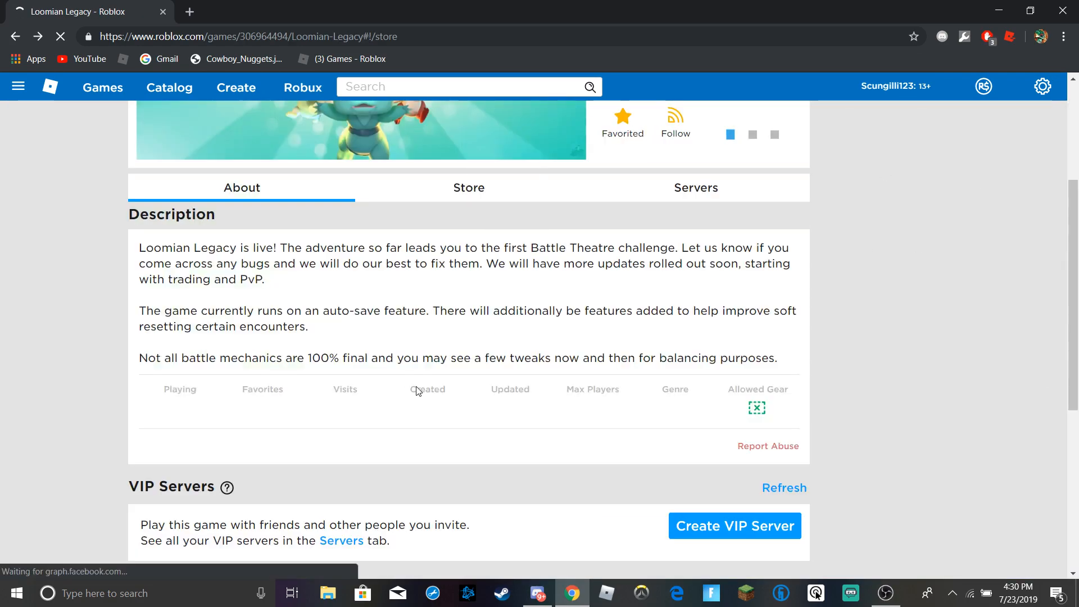
Step: Browse Loomian Legacy's store passes, reopen Roaming Charm, and bring up the charm image's context menu
left_click(469, 188)
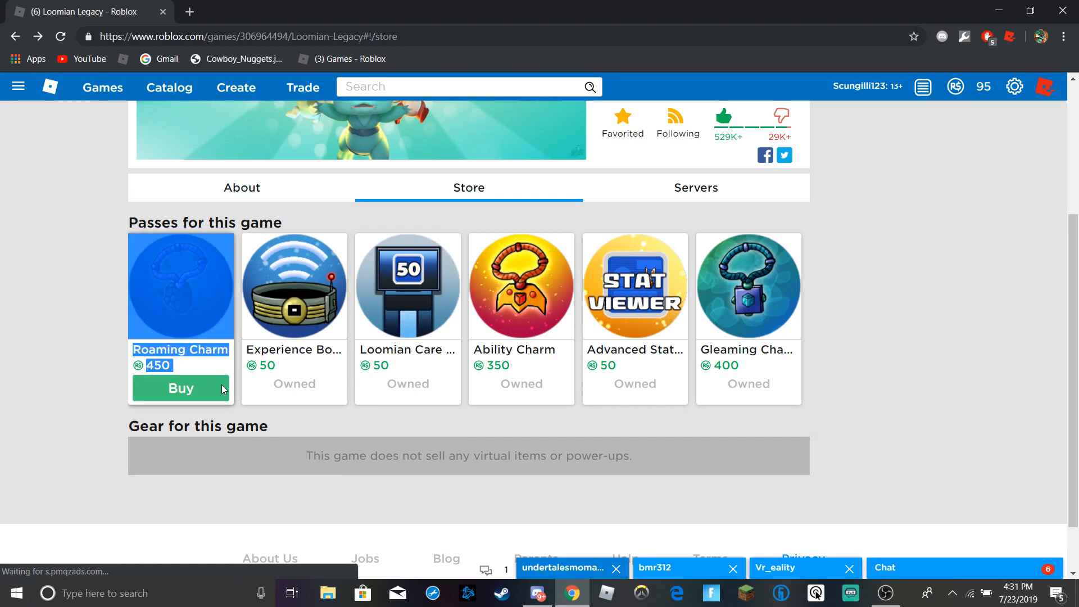
mouse_move(79, 355)
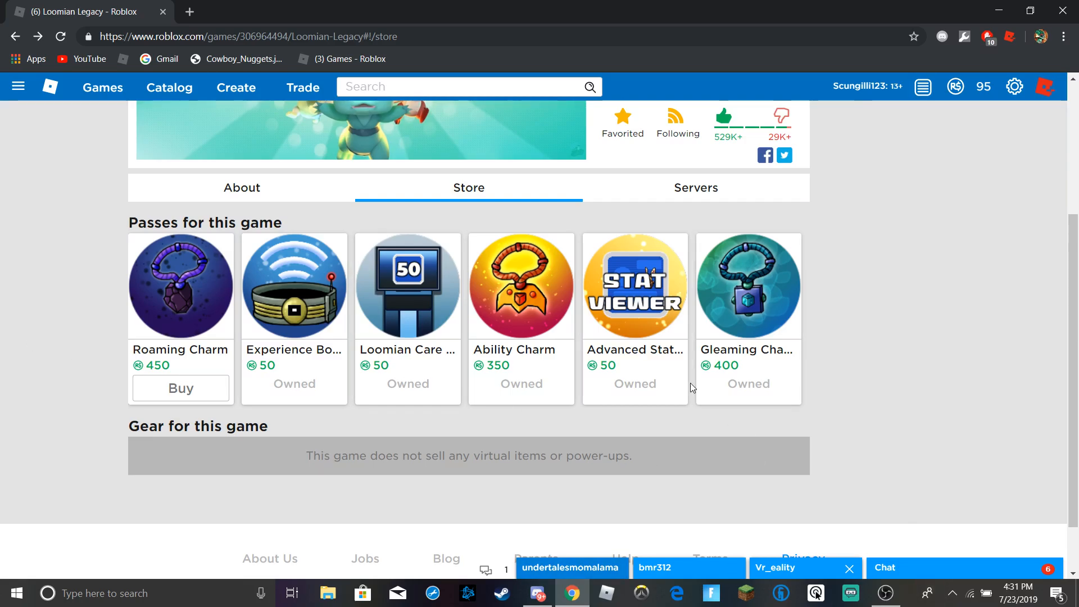
scroll("down", 3)
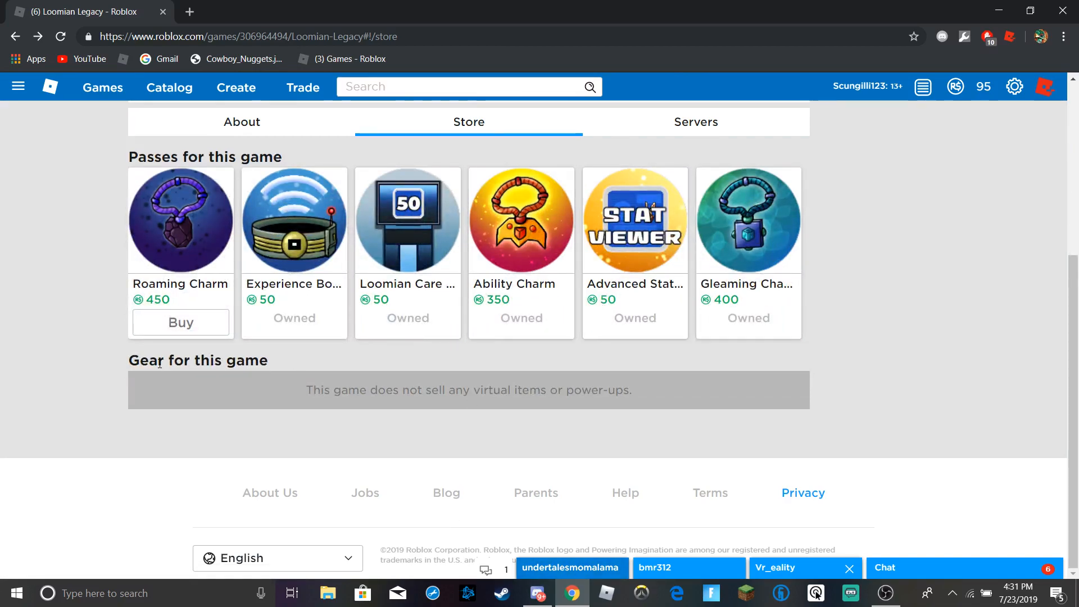
mouse_move(107, 337)
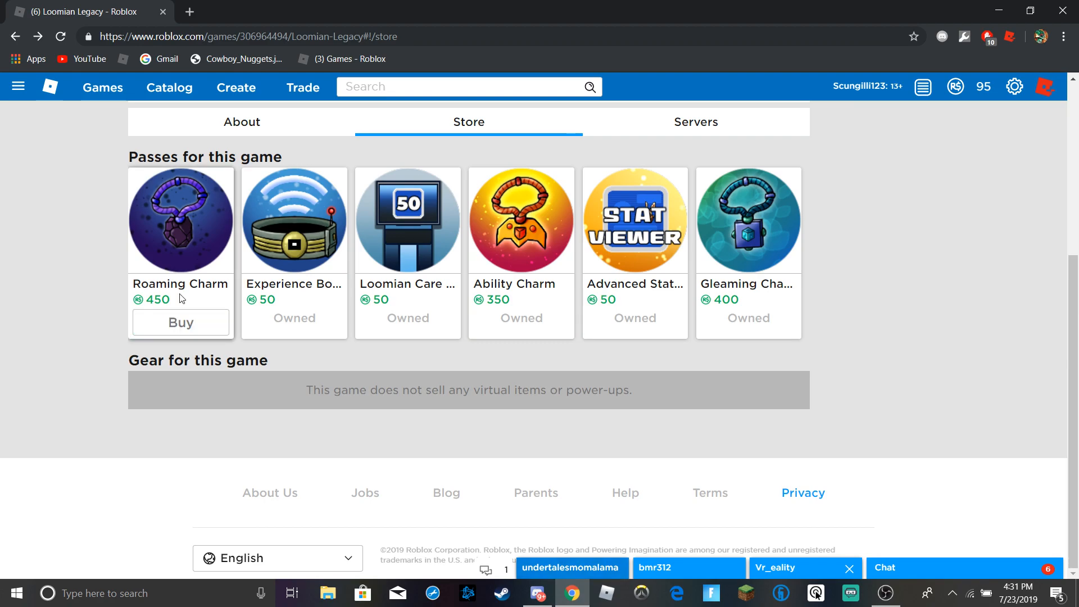
mouse_move(421, 303)
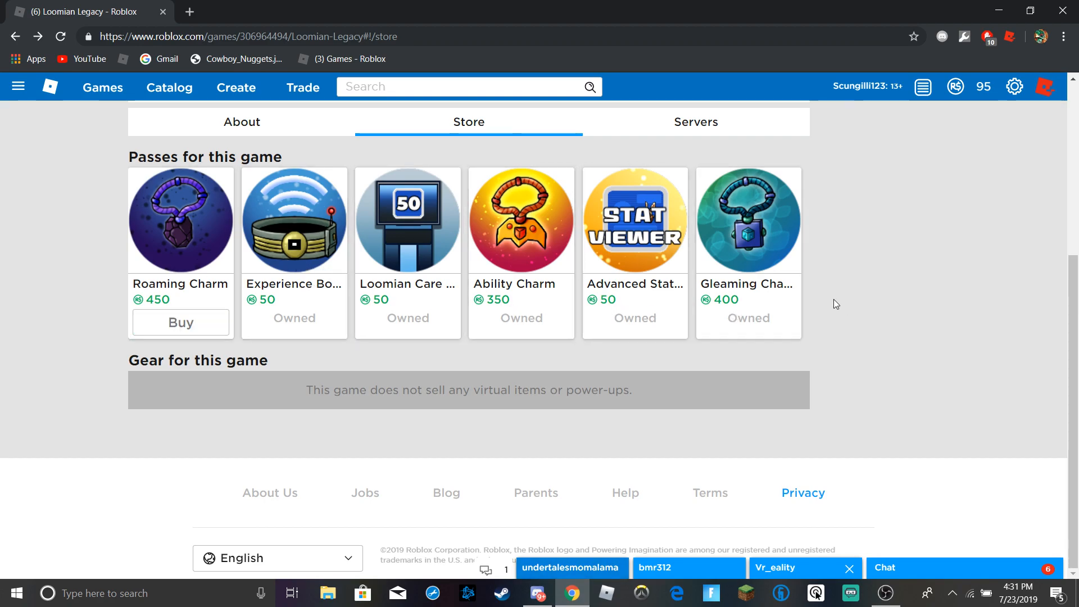
mouse_move(37, 276)
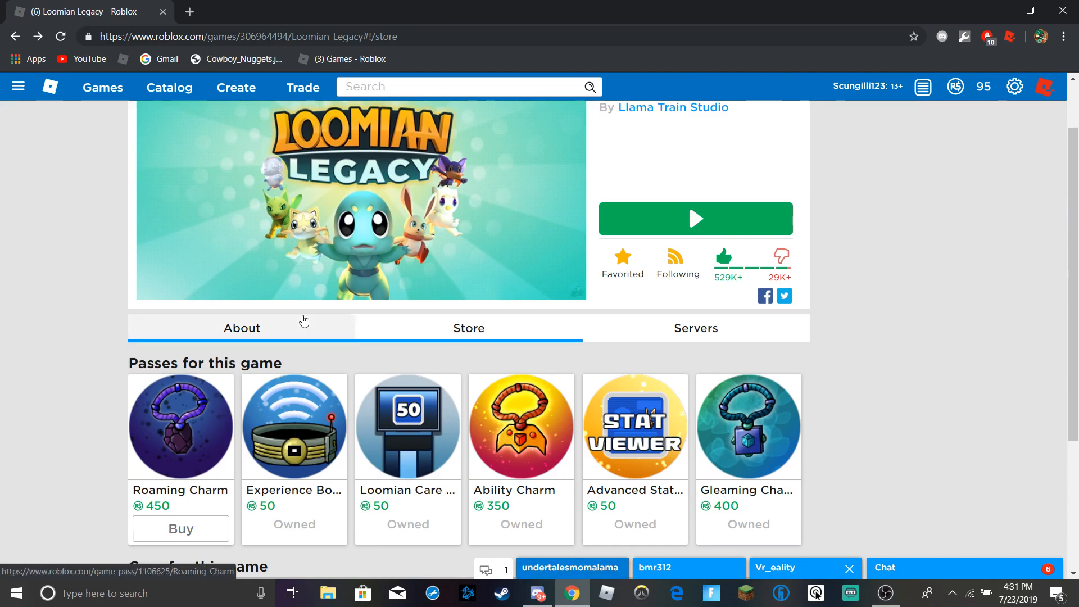
scroll("down", 3)
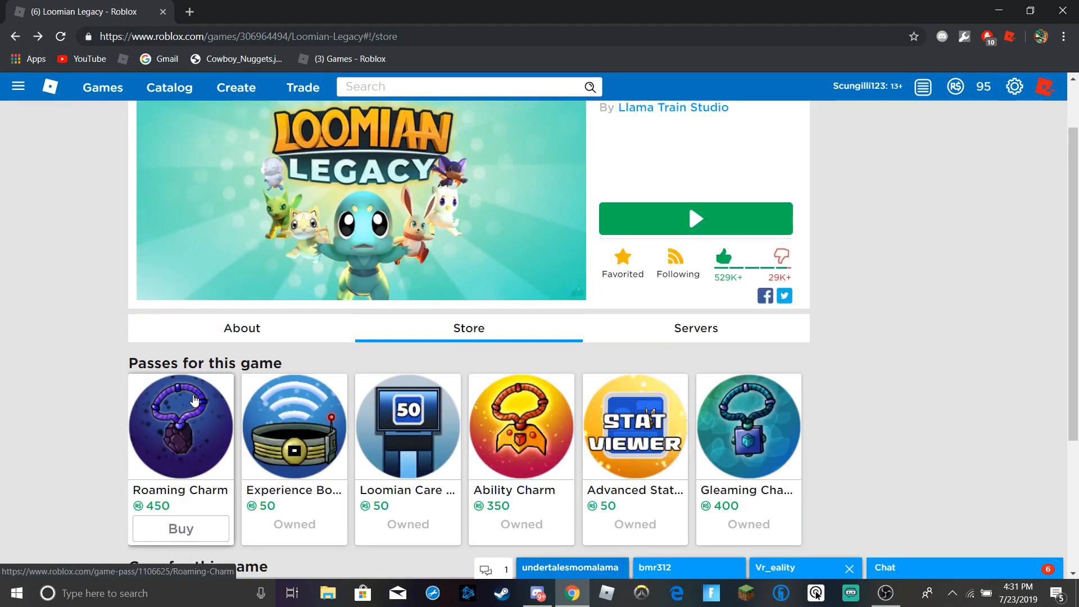
right_click(286, 244)
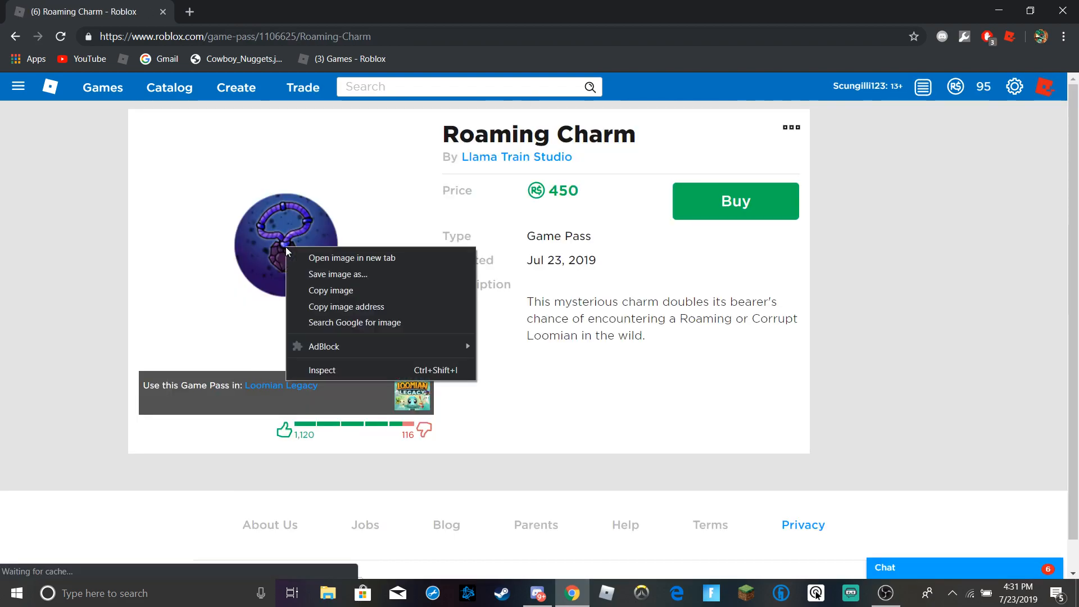